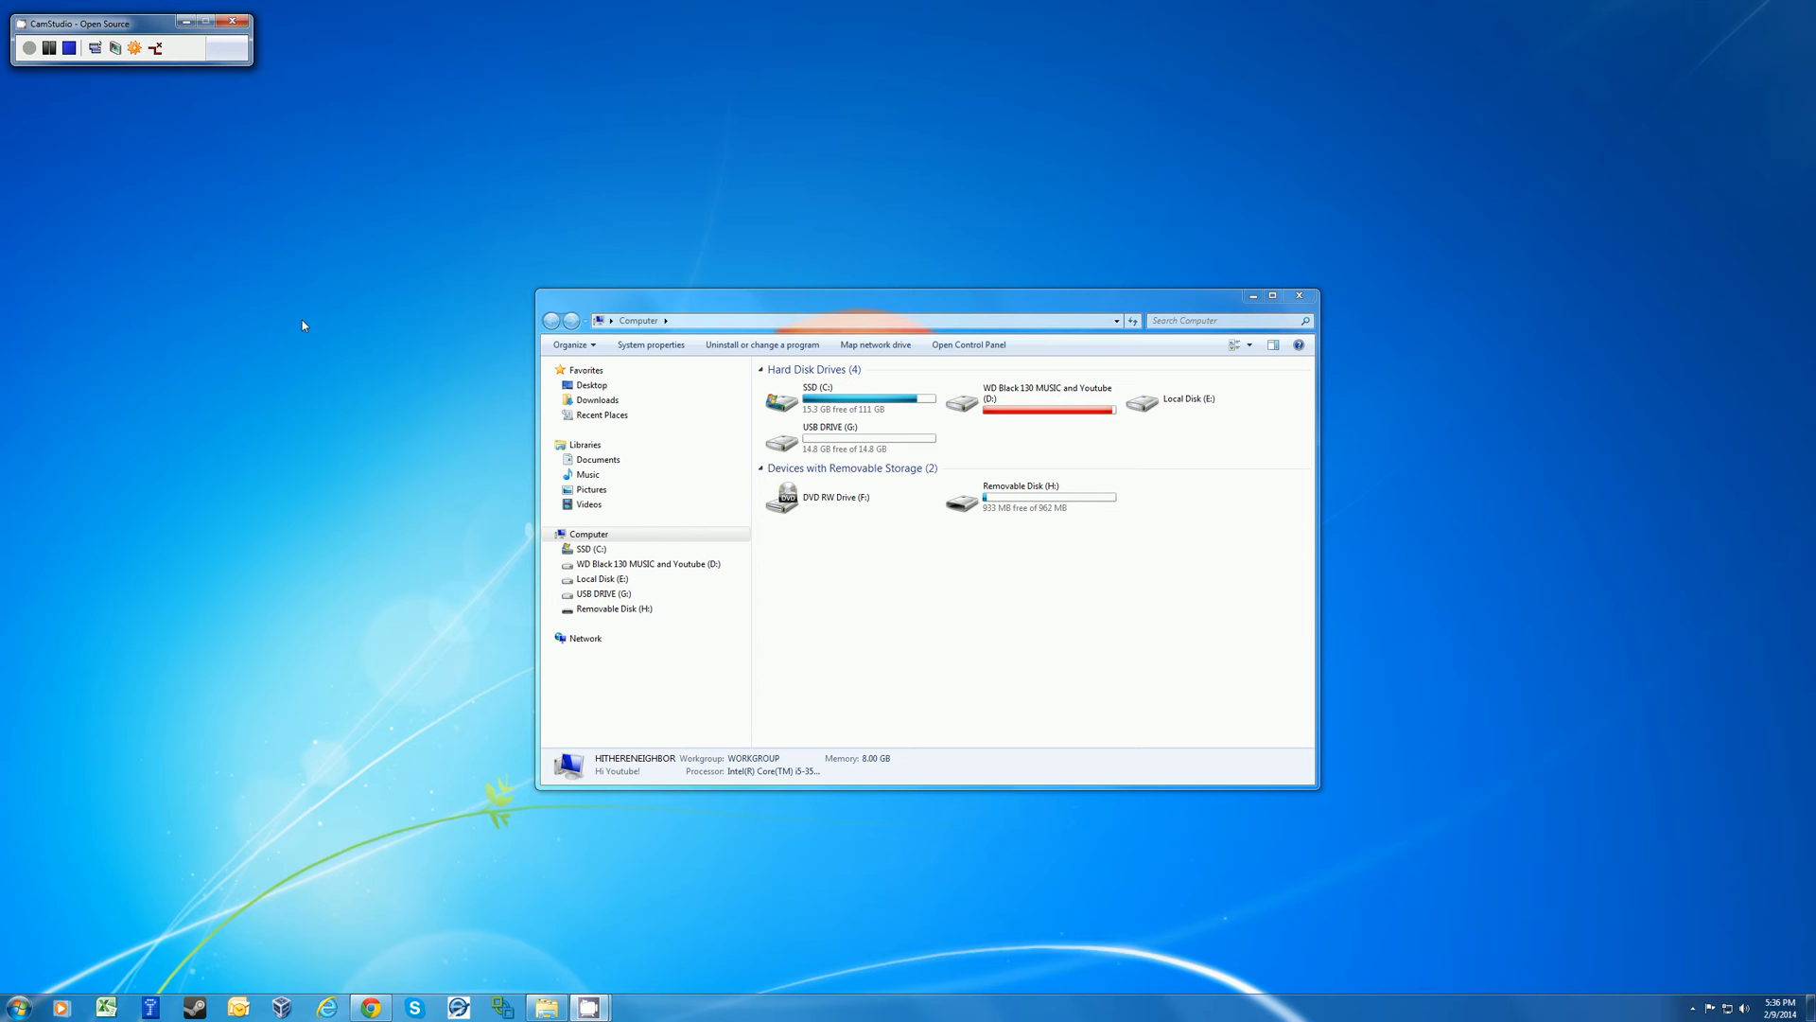
mouse_move(402, 378)
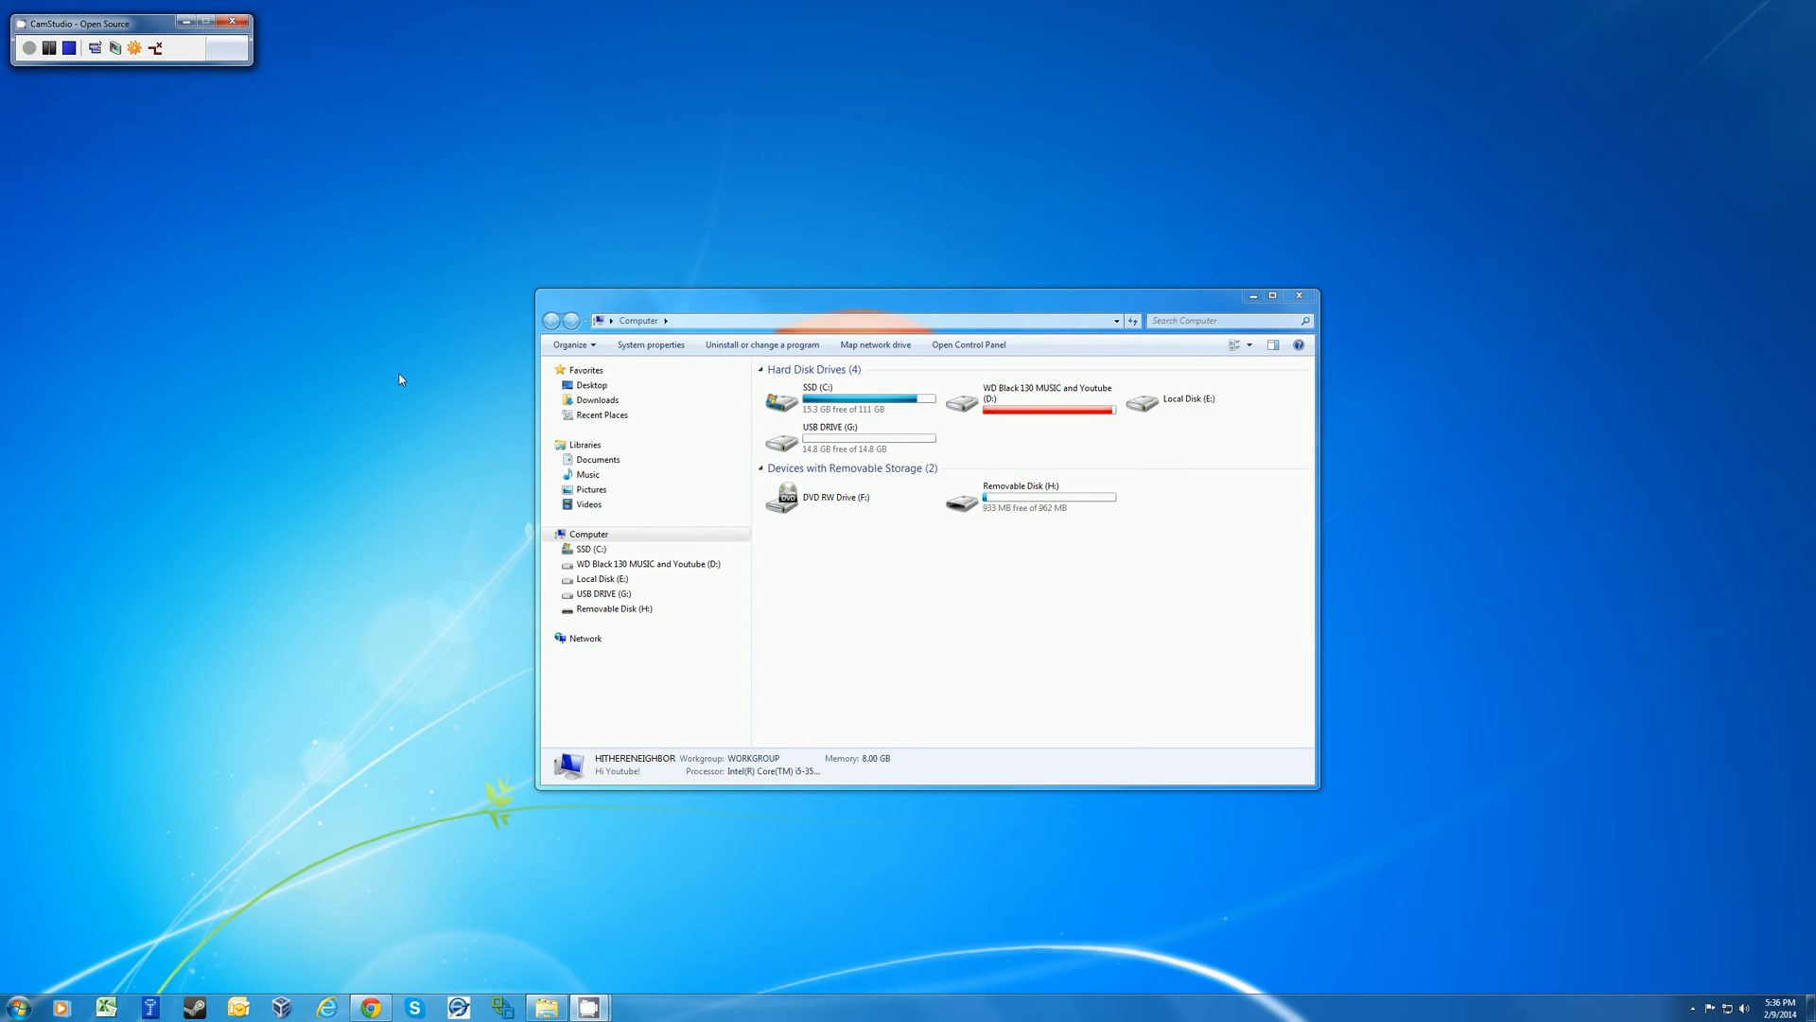
mouse_move(850, 437)
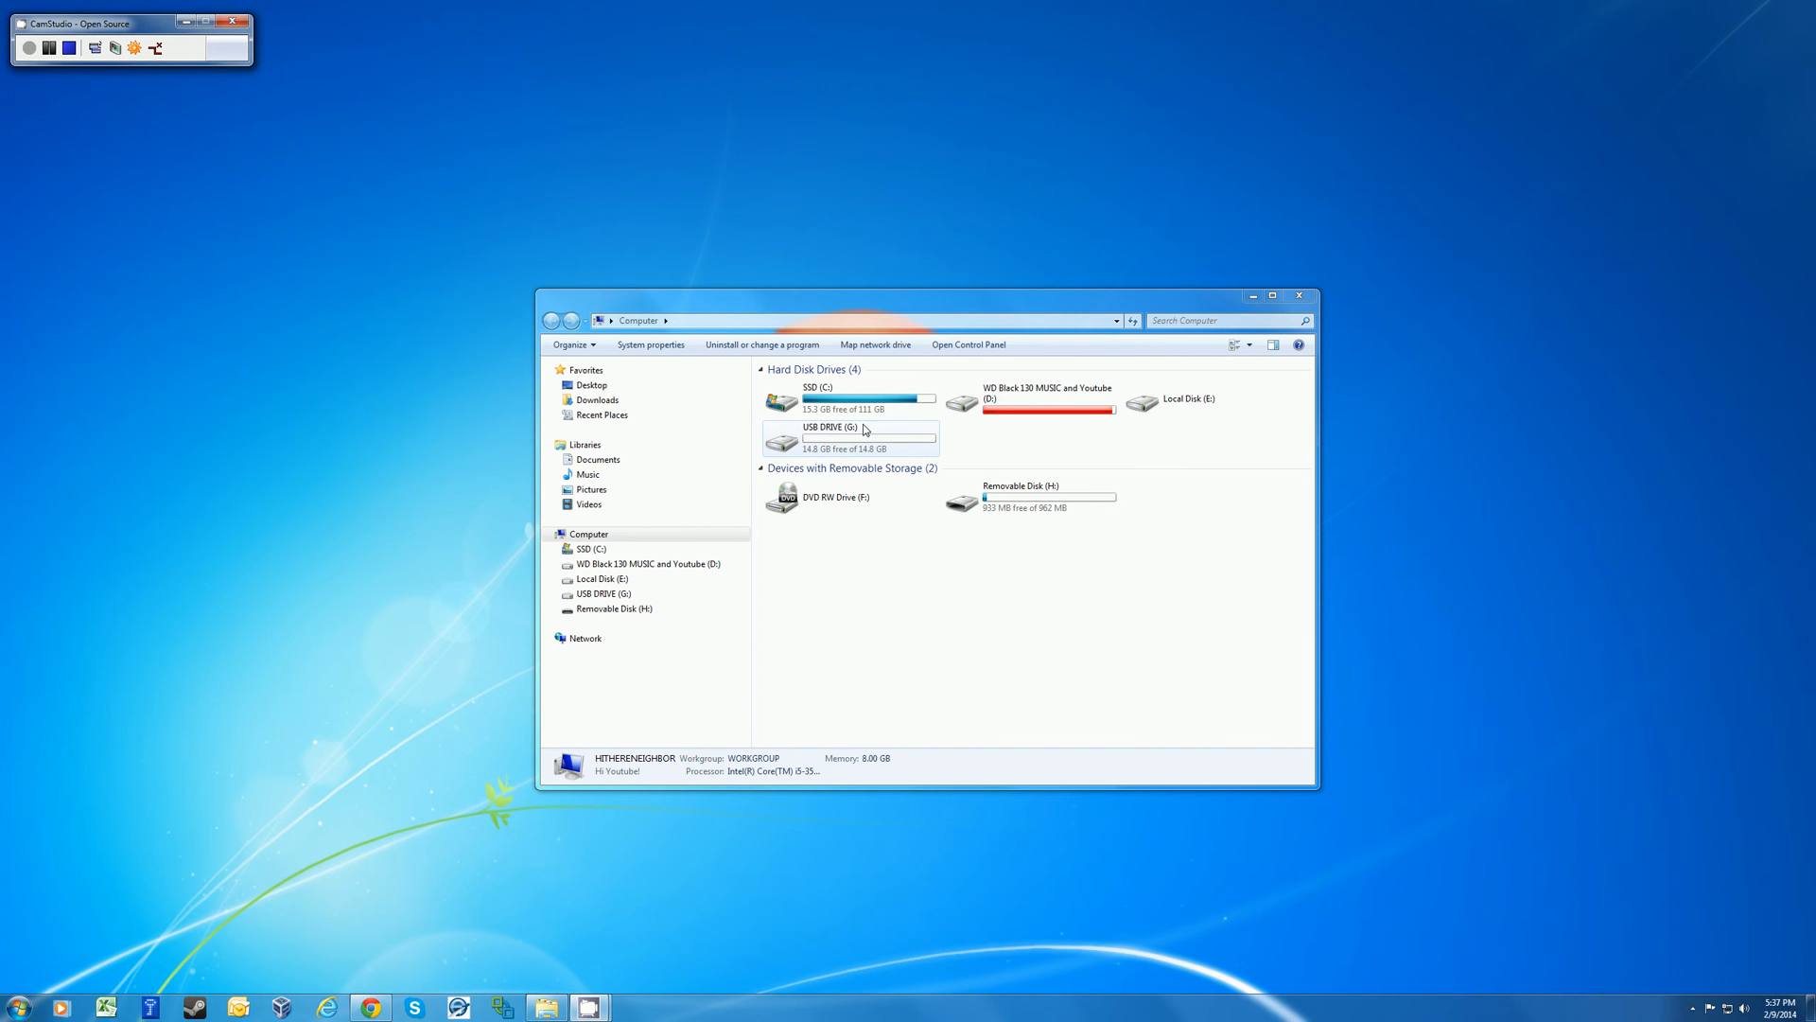
Step: Open USB DRIVE (G:) to view its Data, Files, Folder and Misc folders
double_click(830, 431)
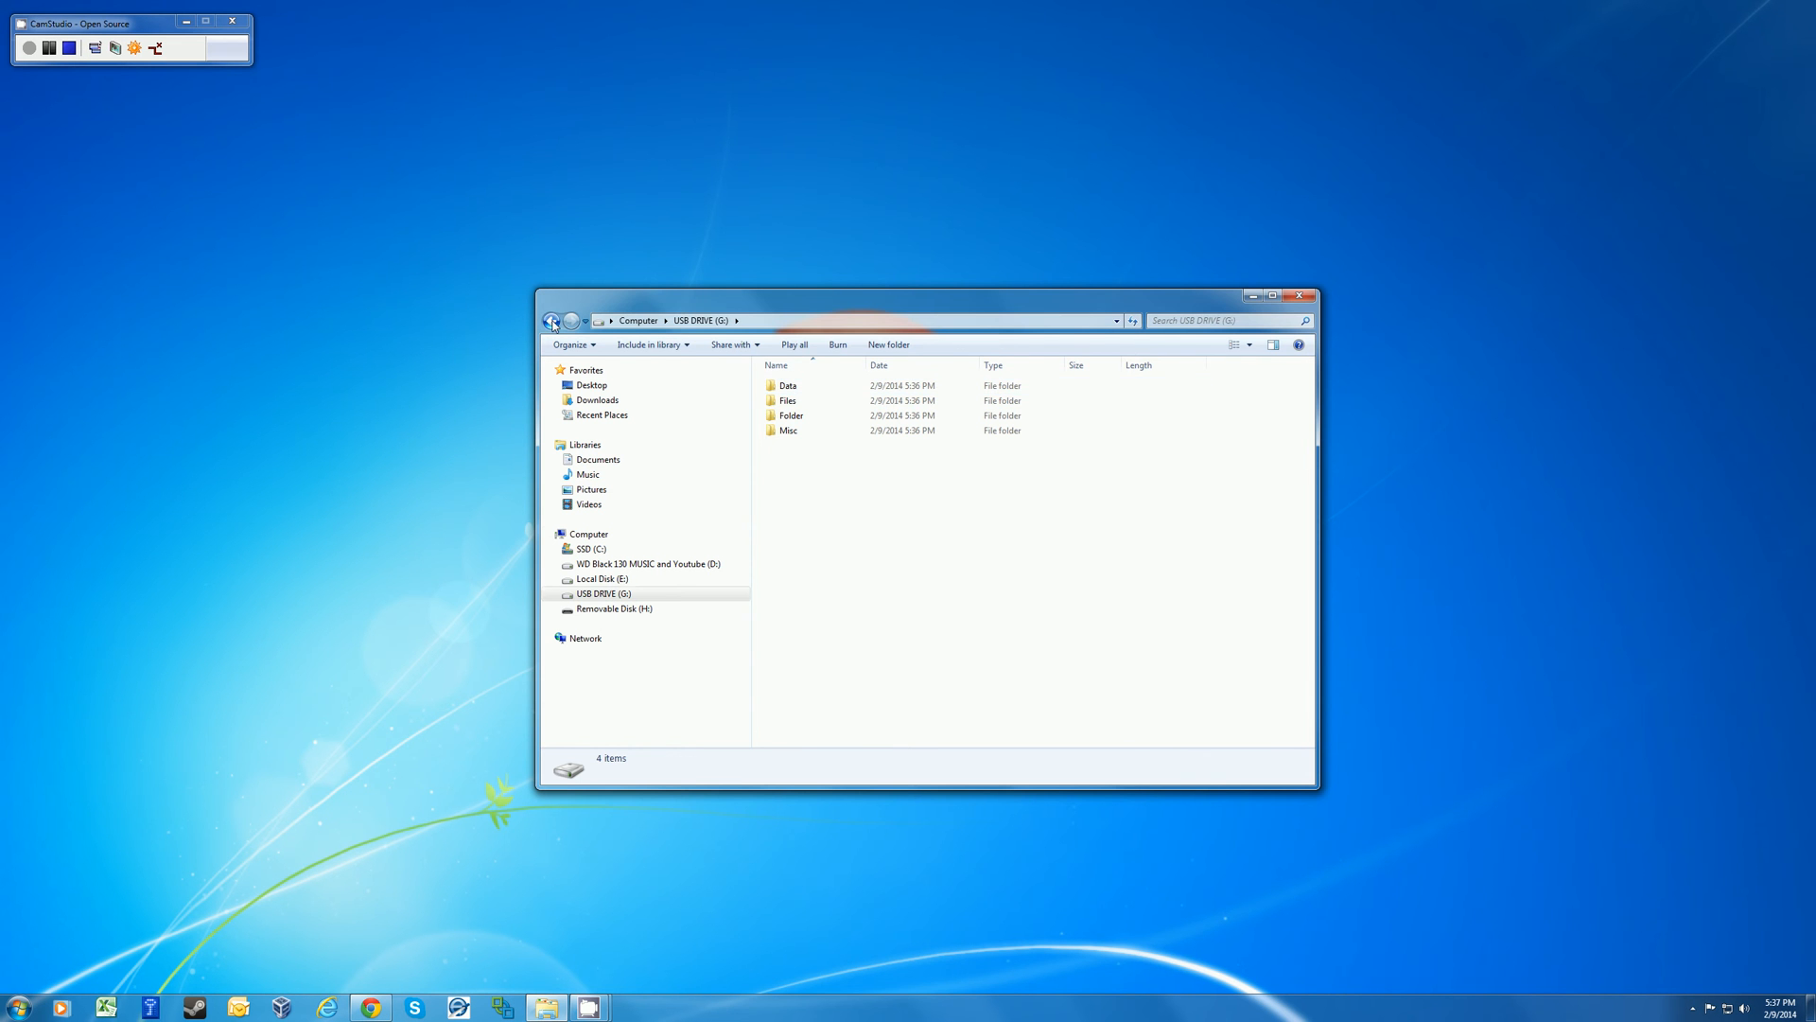
Step: Open the Format dialog for USB DRIVE (G:) from its context menu
right_click(849, 442)
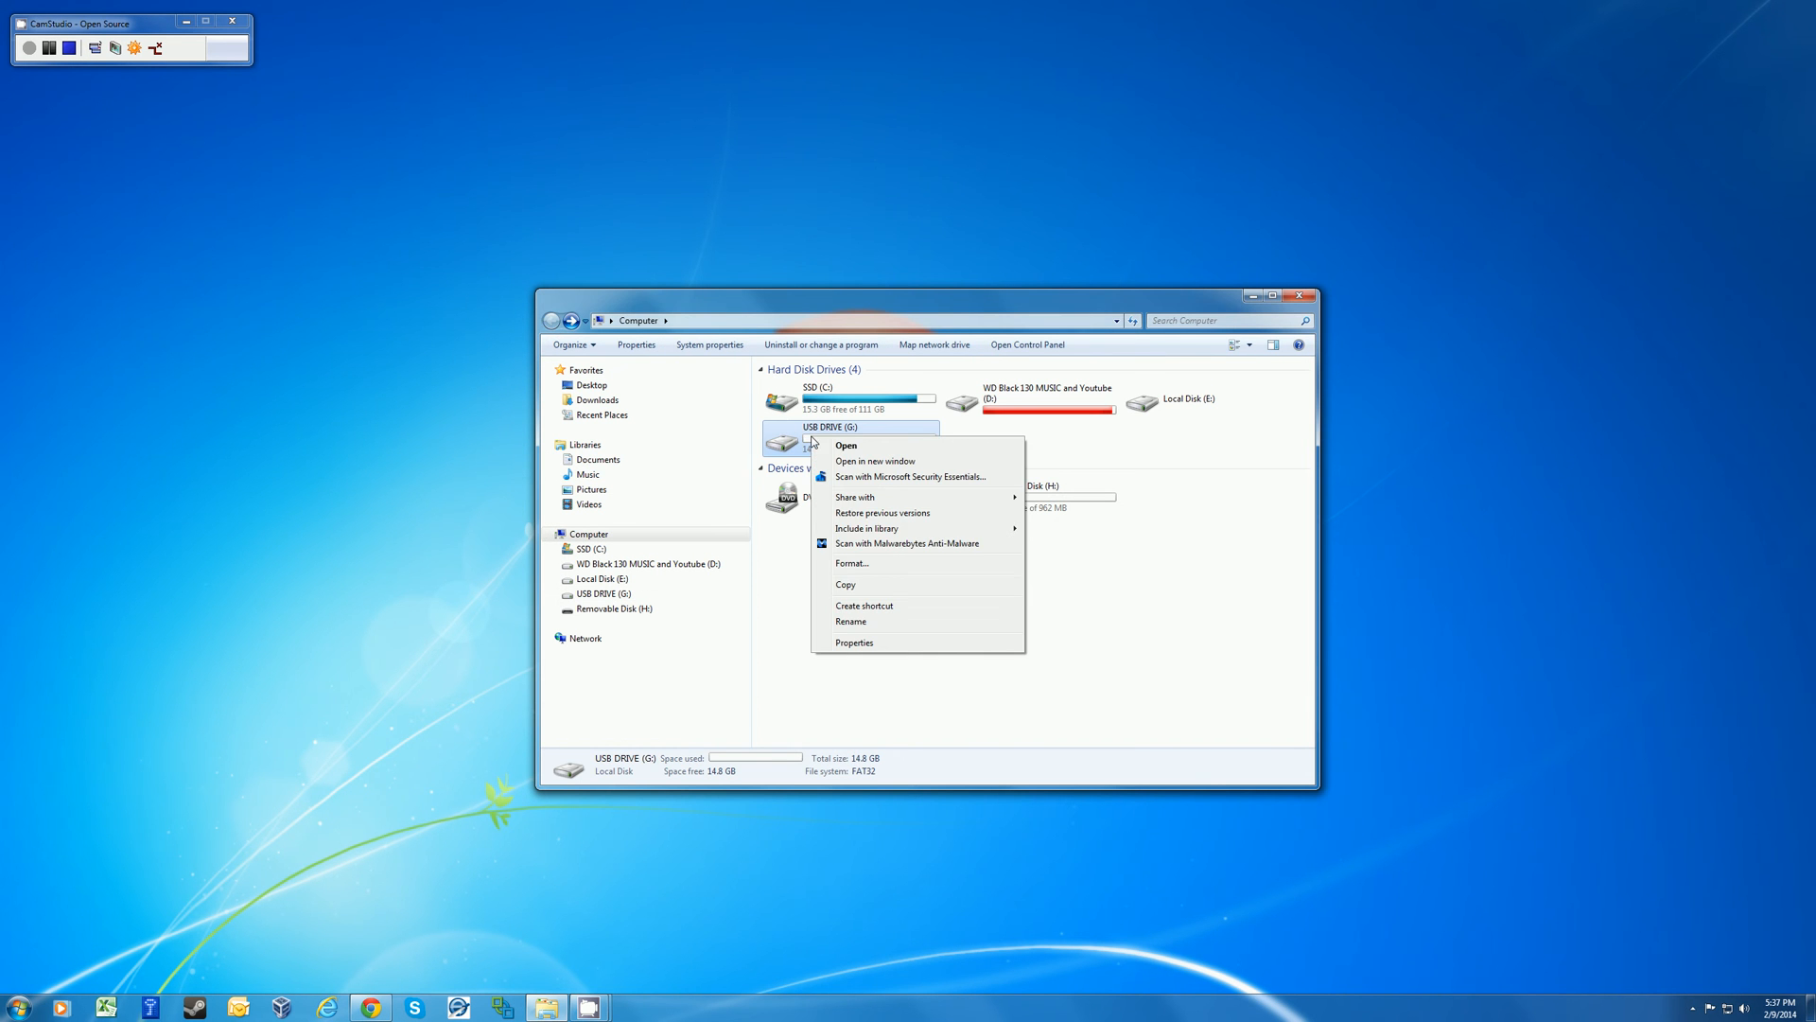
left_click(852, 563)
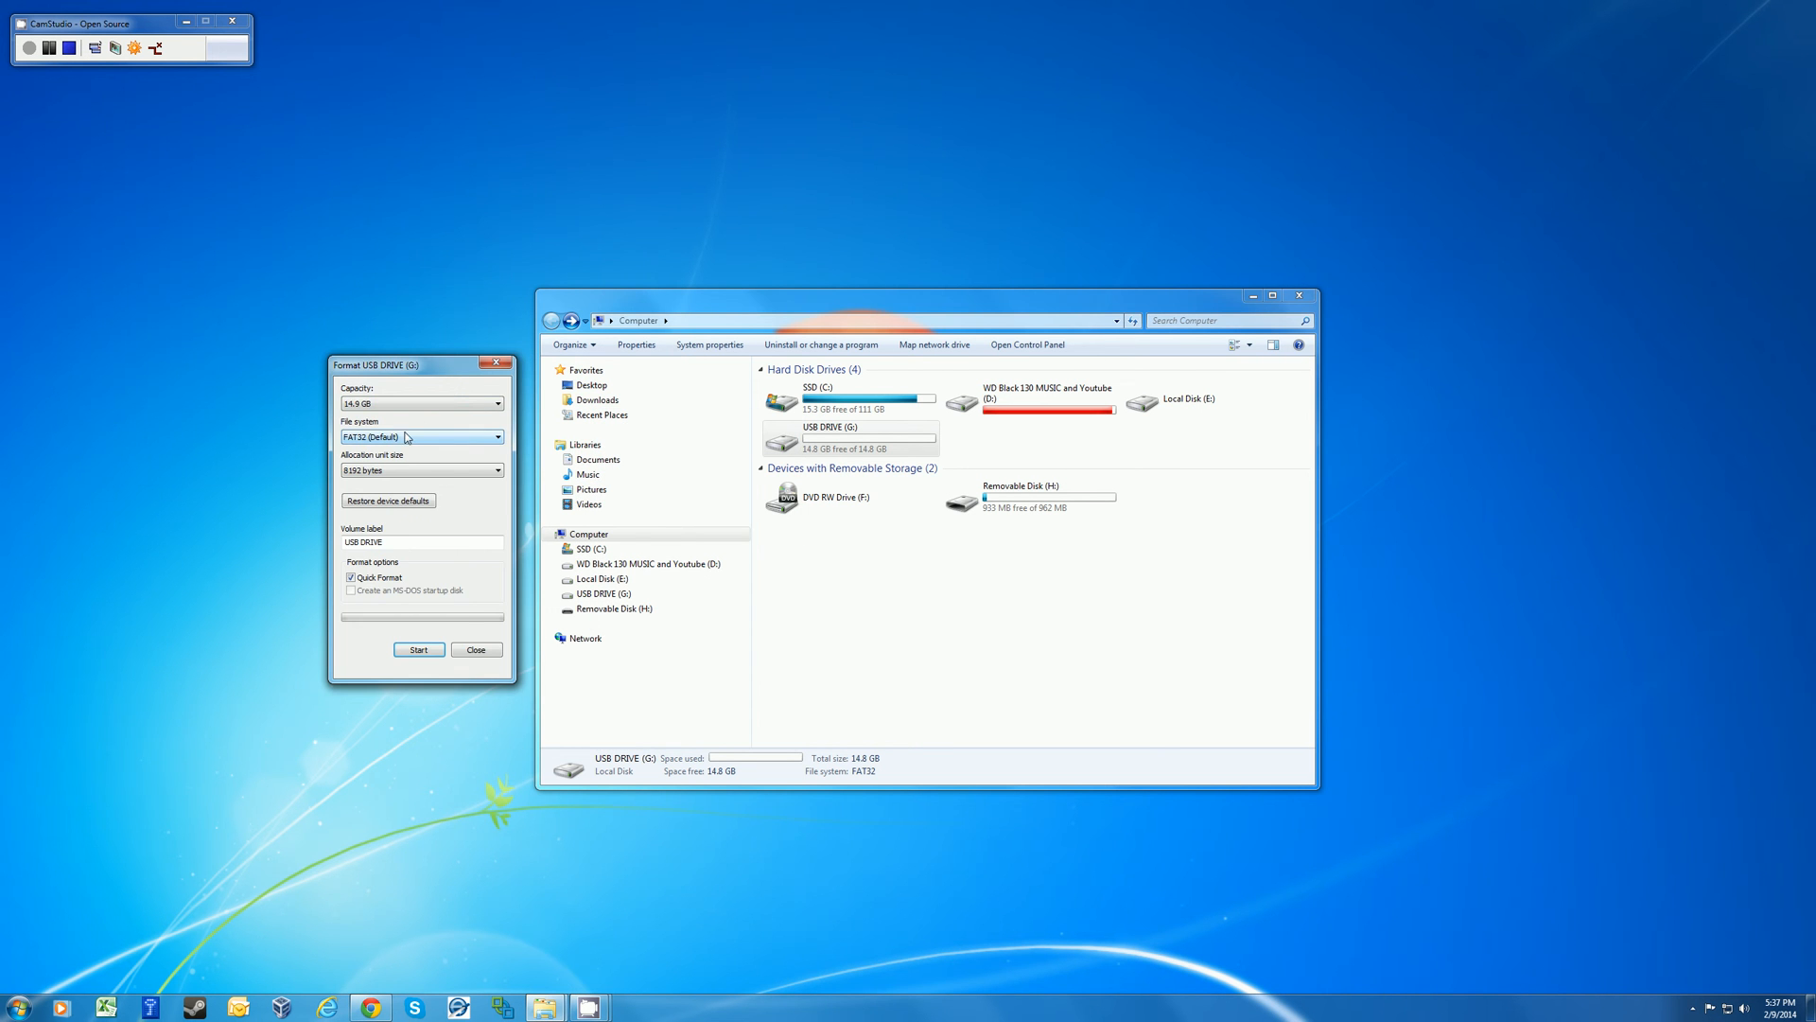
Step: Choose FAT32 from the File system dropdown in the Format dialog
left_click(420, 437)
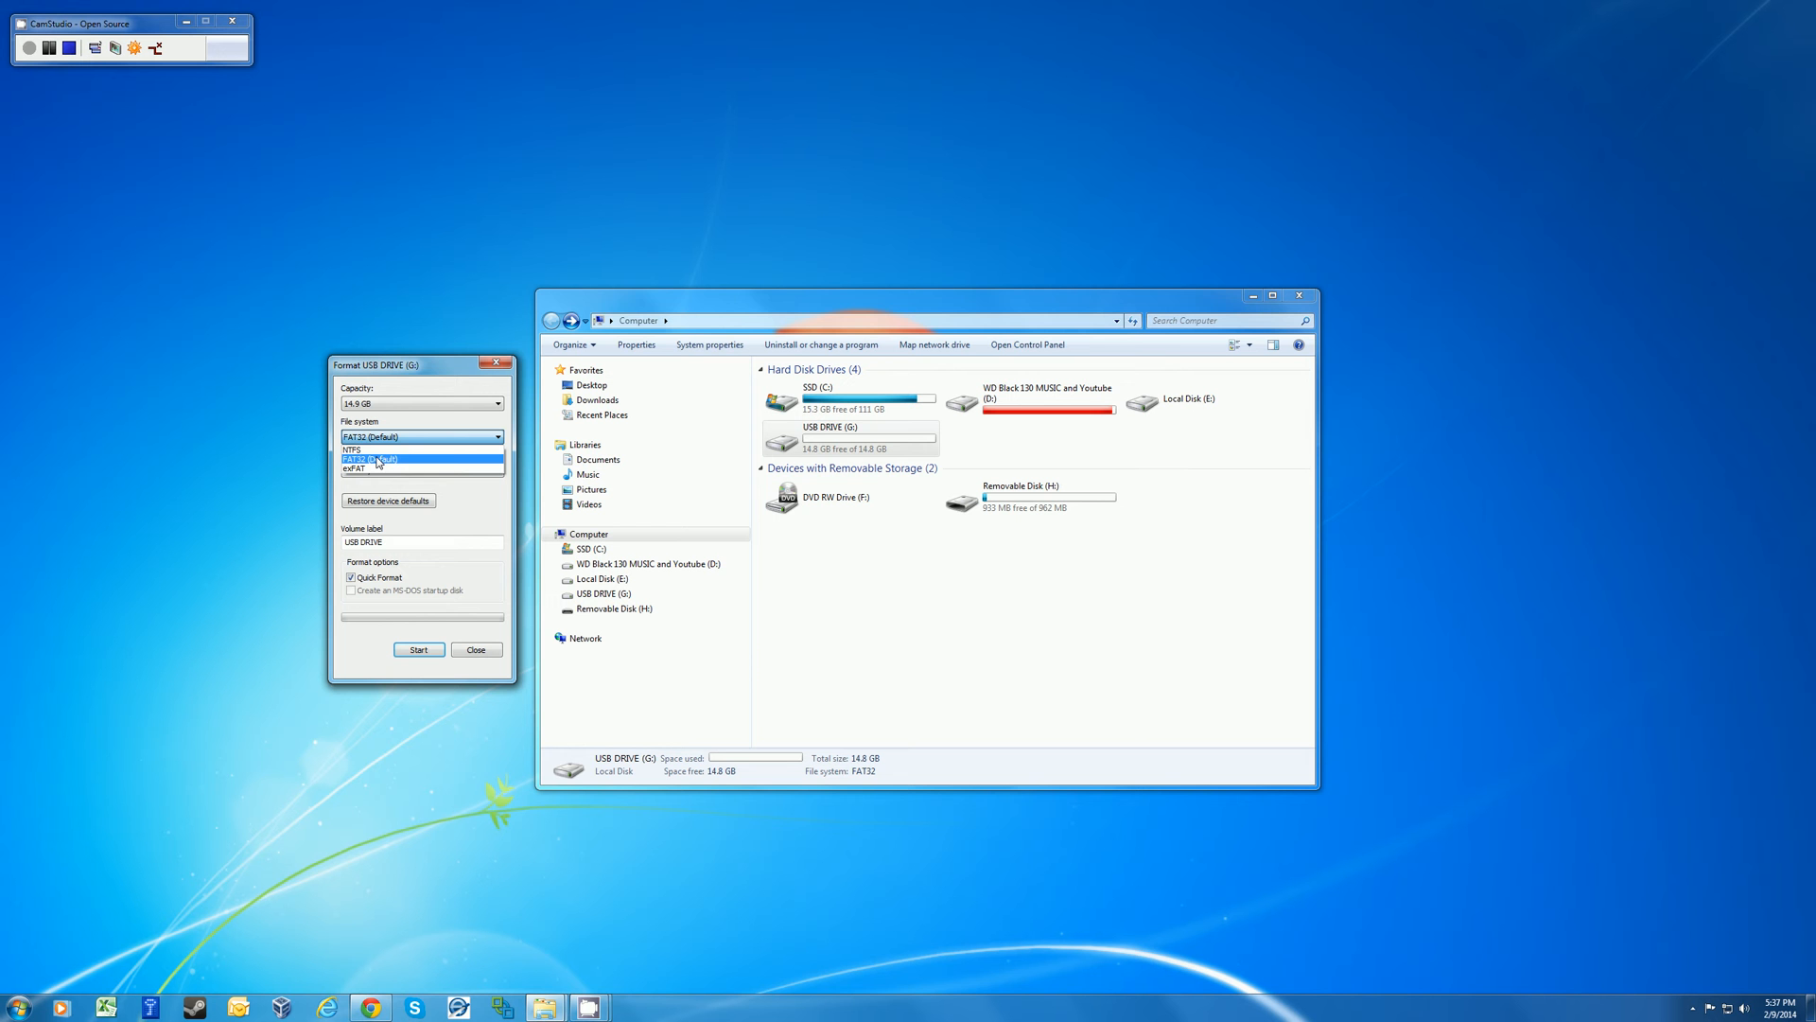
left_click(371, 437)
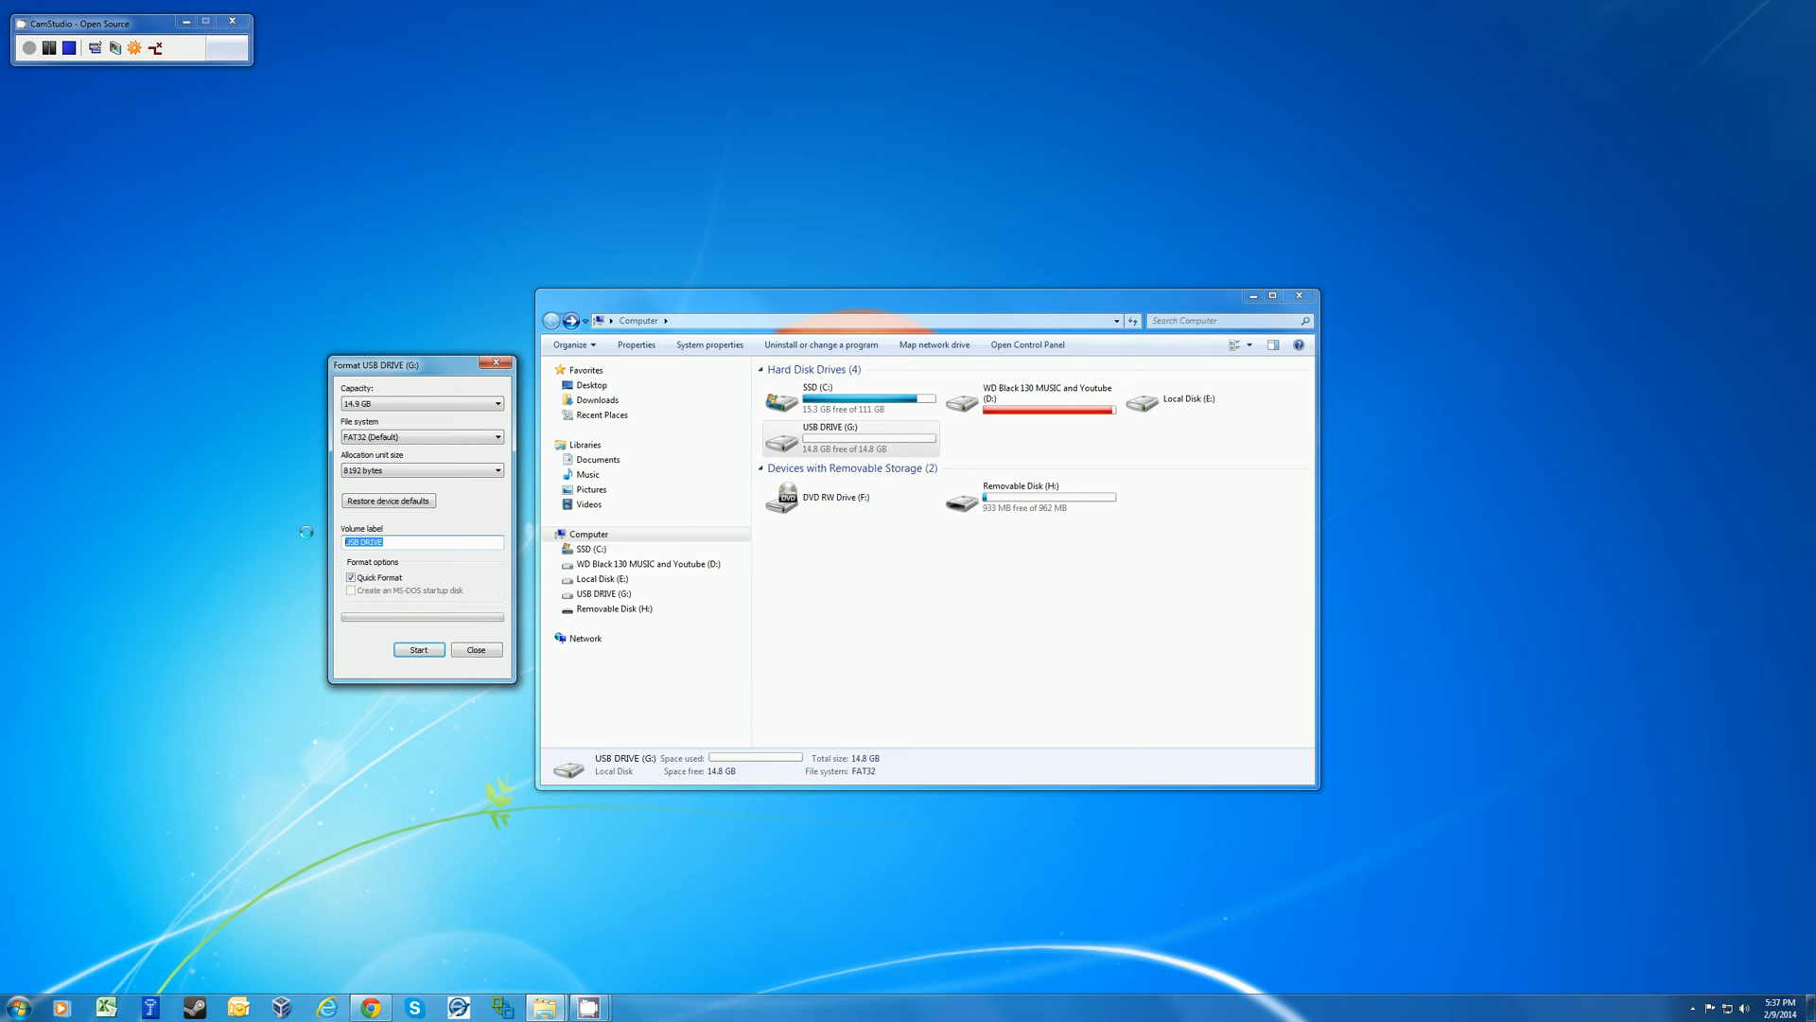
mouse_move(308, 538)
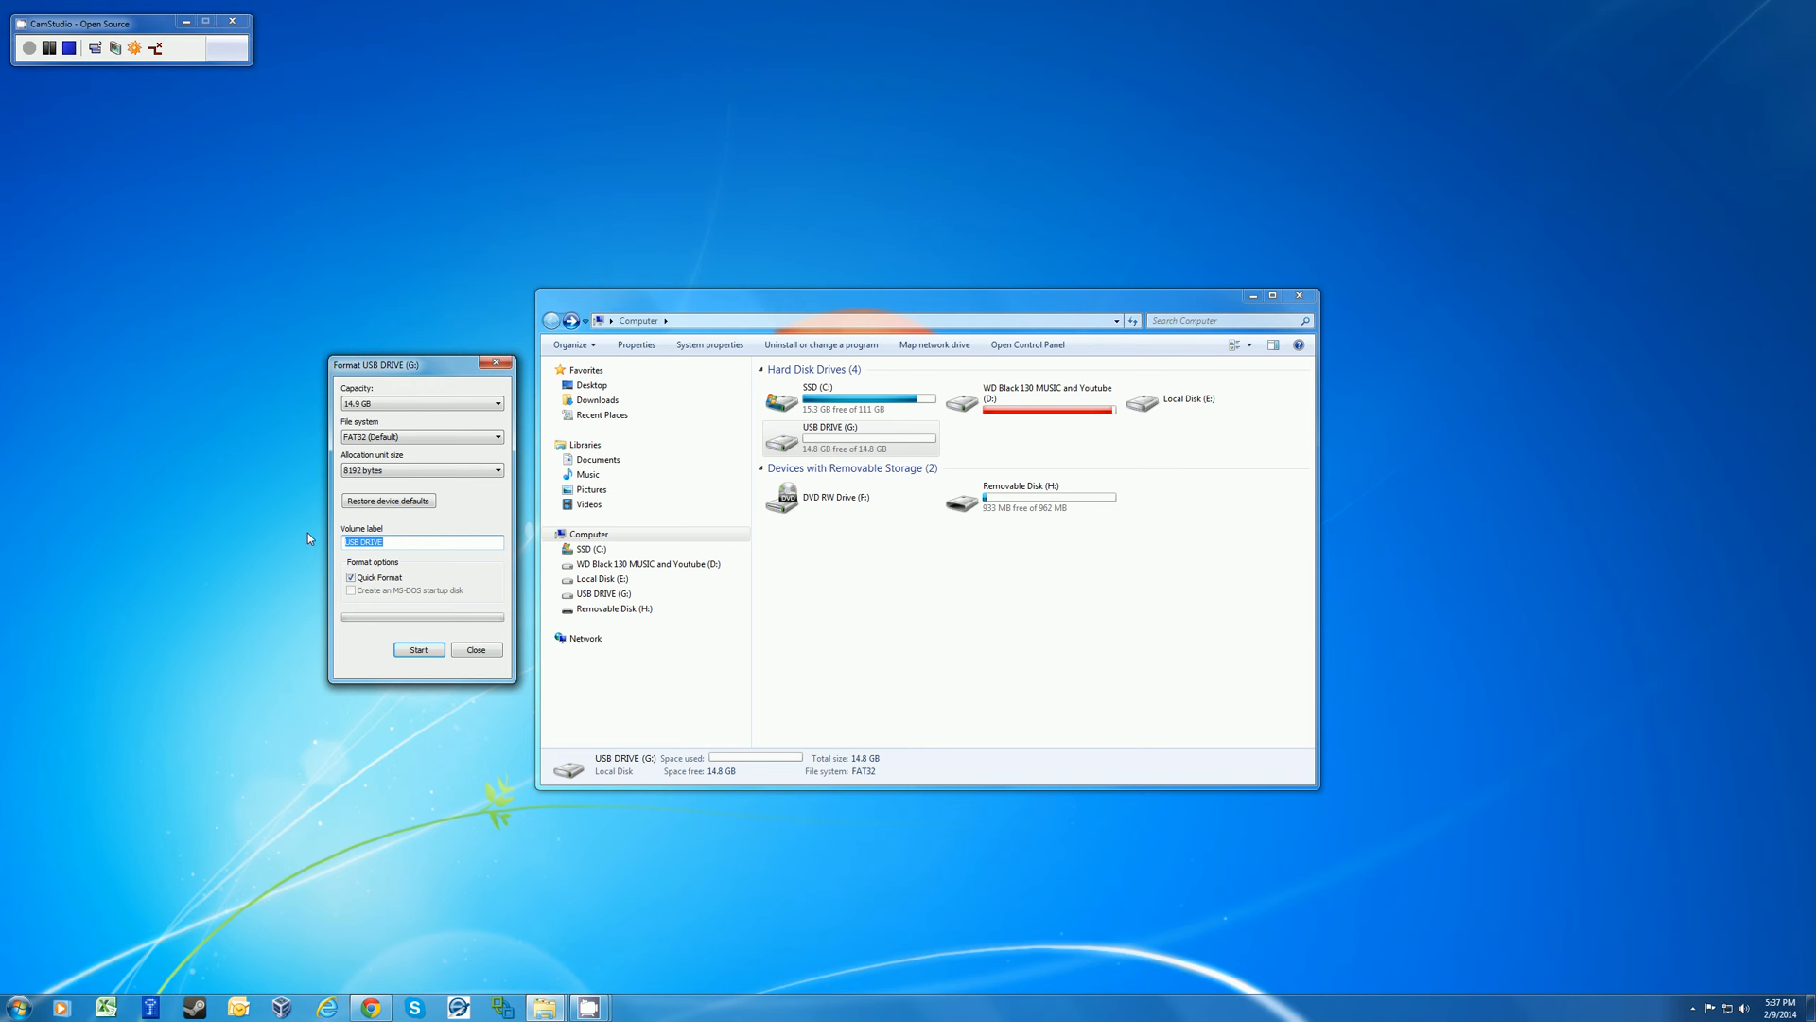
Step: Enter 'Test' as the volume label, replacing USB DRIVE
type("Test")
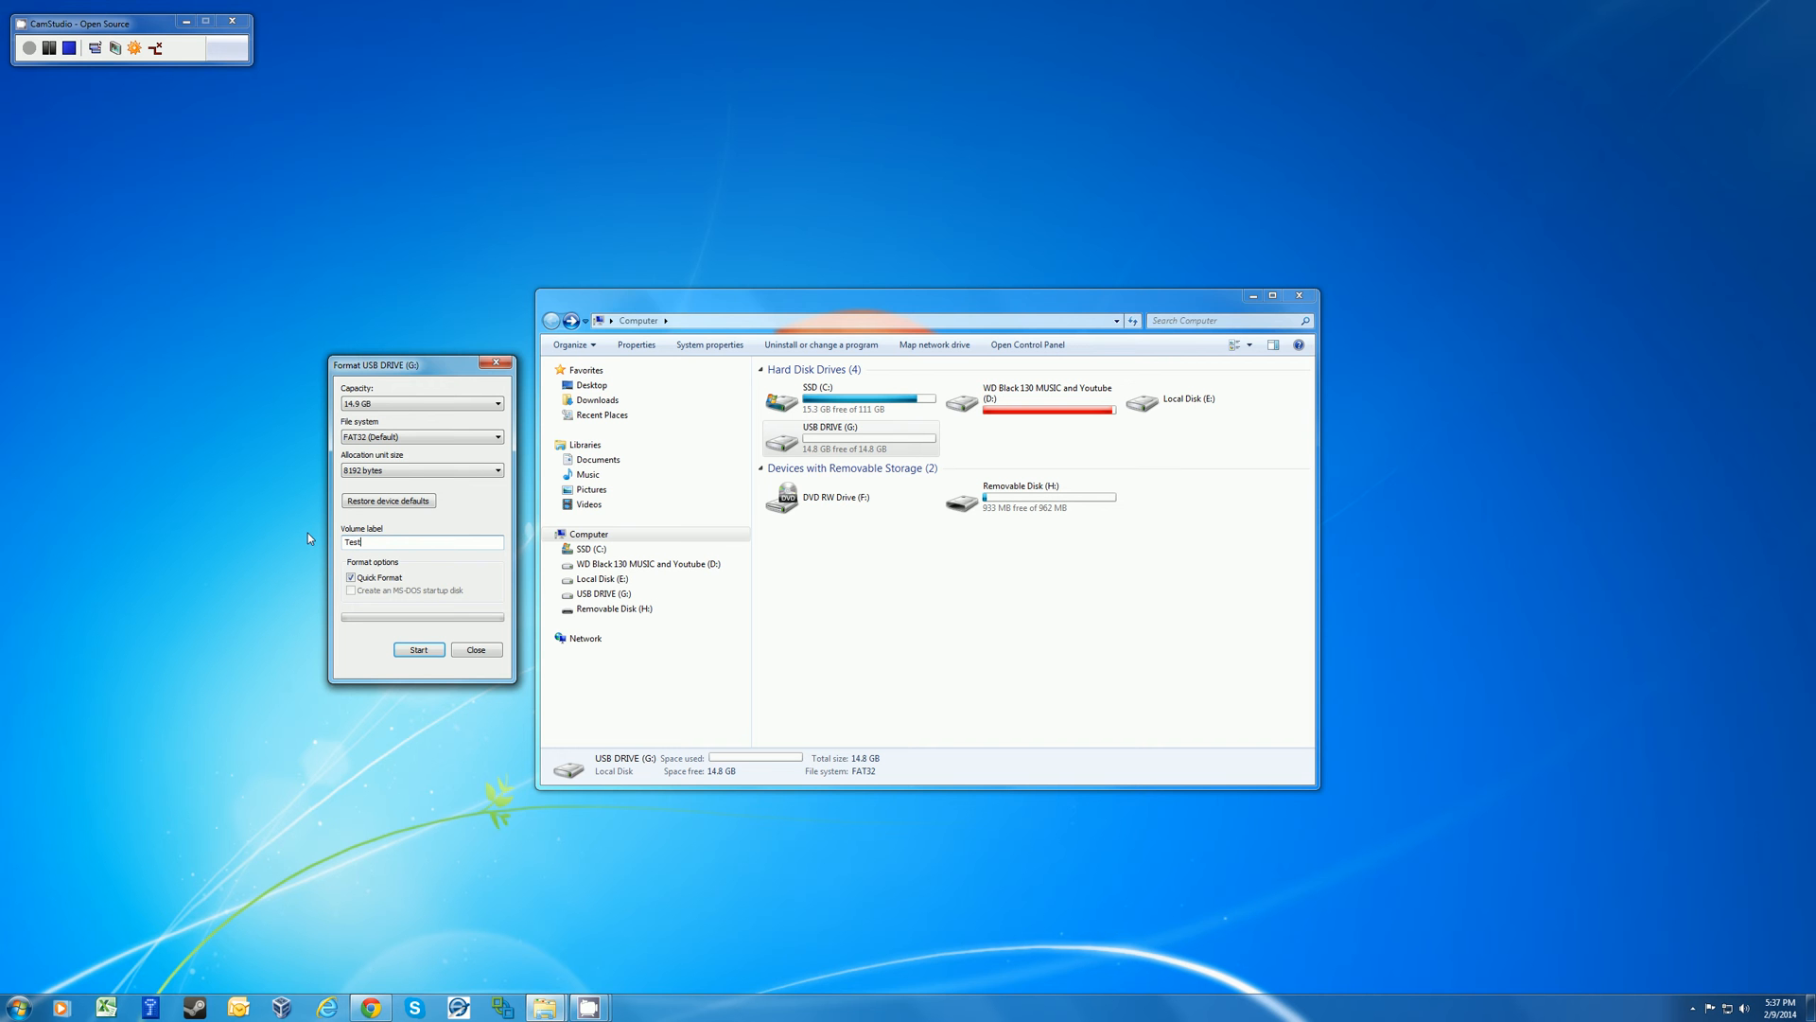
mouse_move(316, 530)
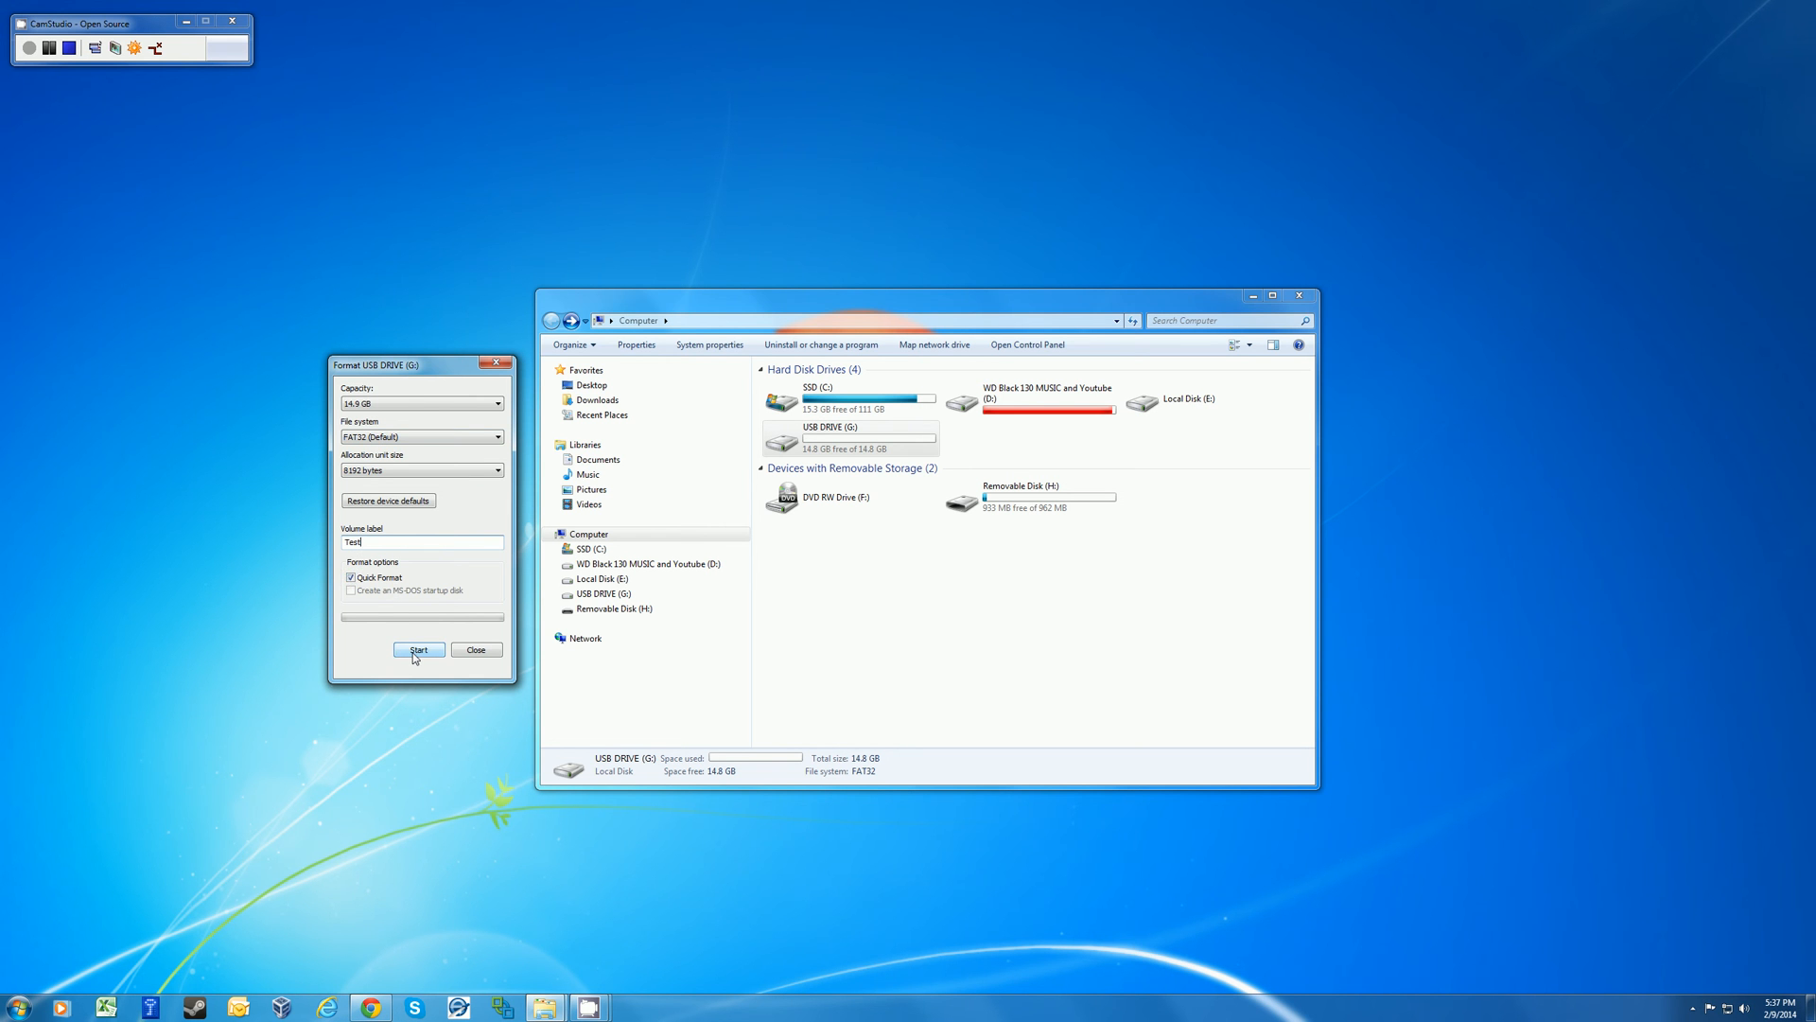
Step: Start the FAT32 quick format and confirm erasing all data on the drive
left_click(418, 649)
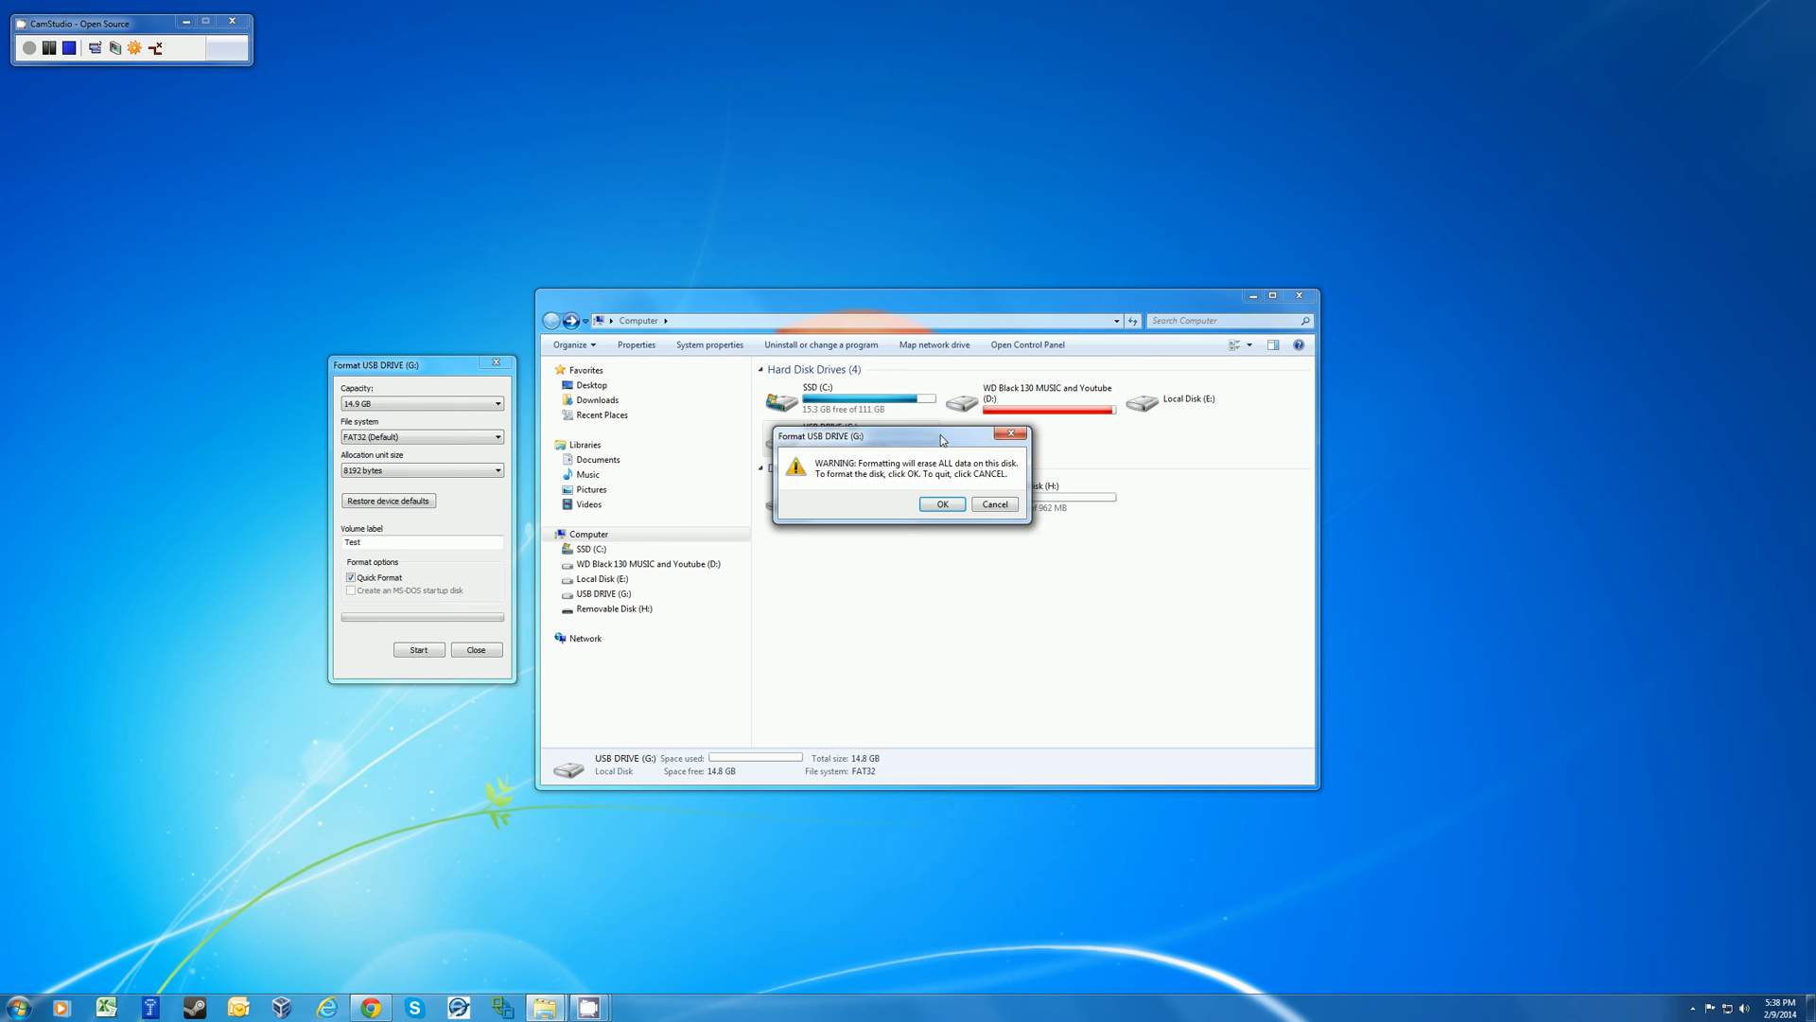
mouse_move(943, 488)
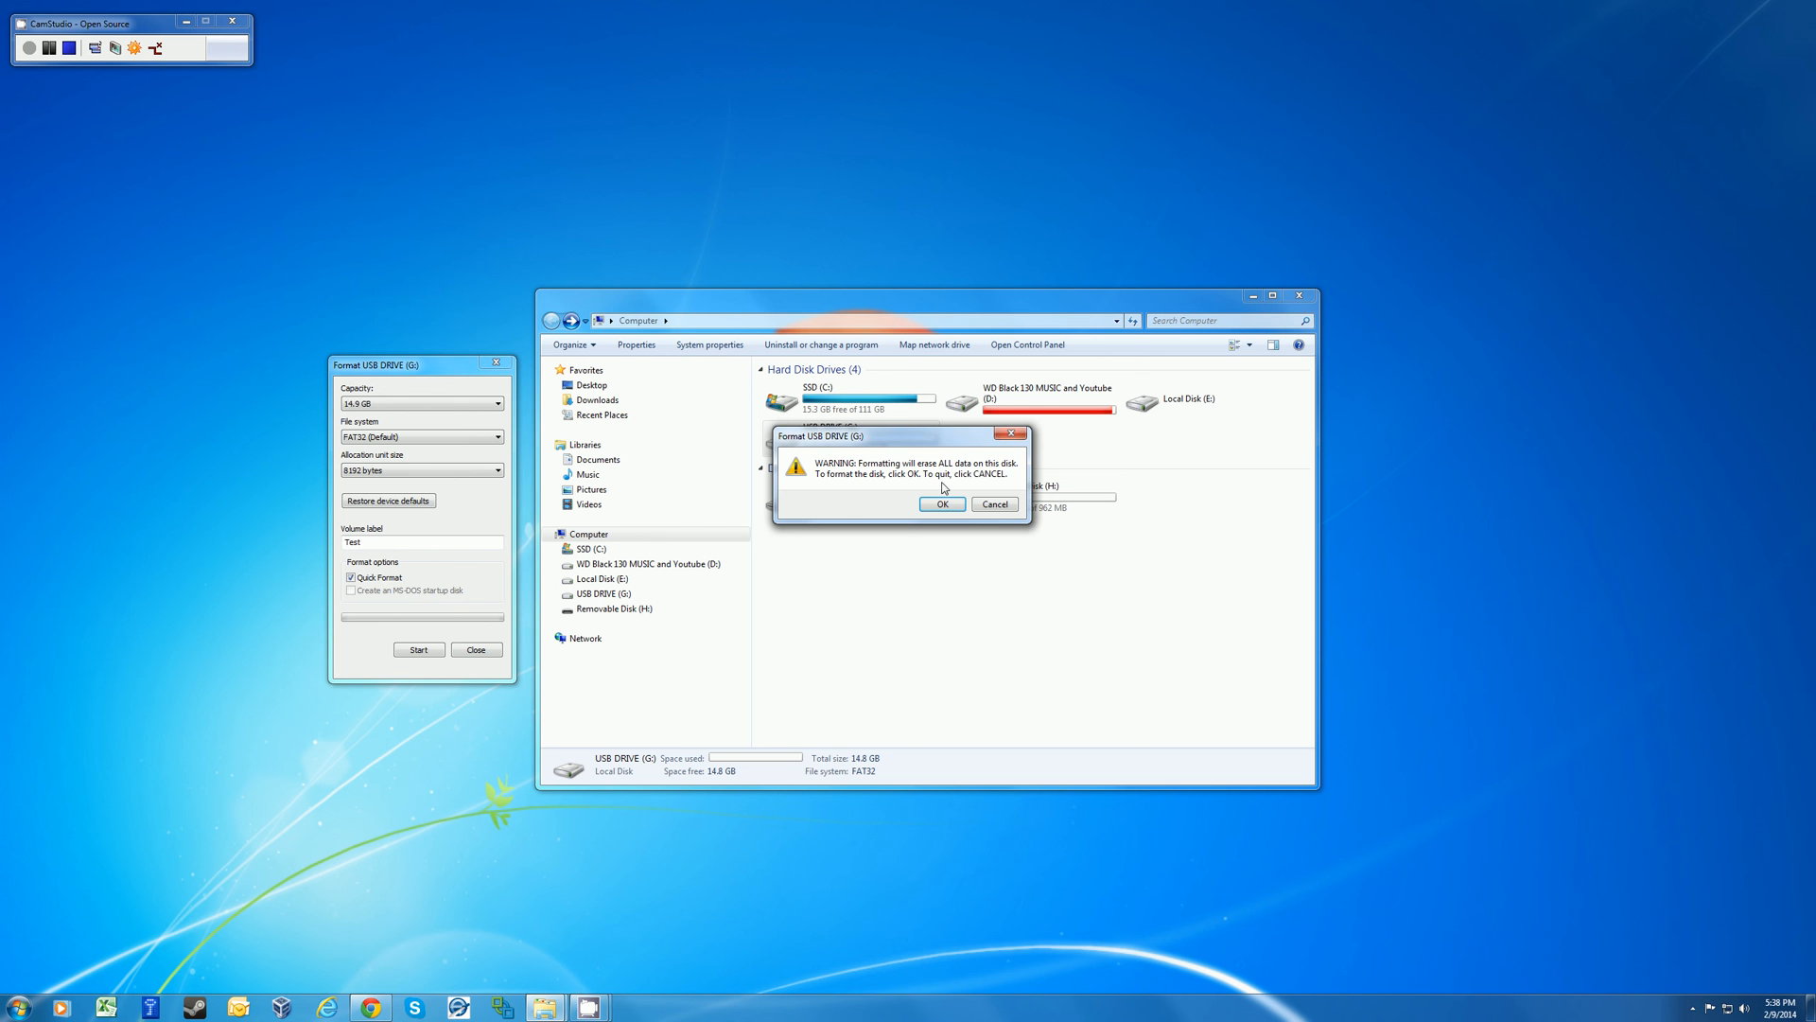
left_click(941, 502)
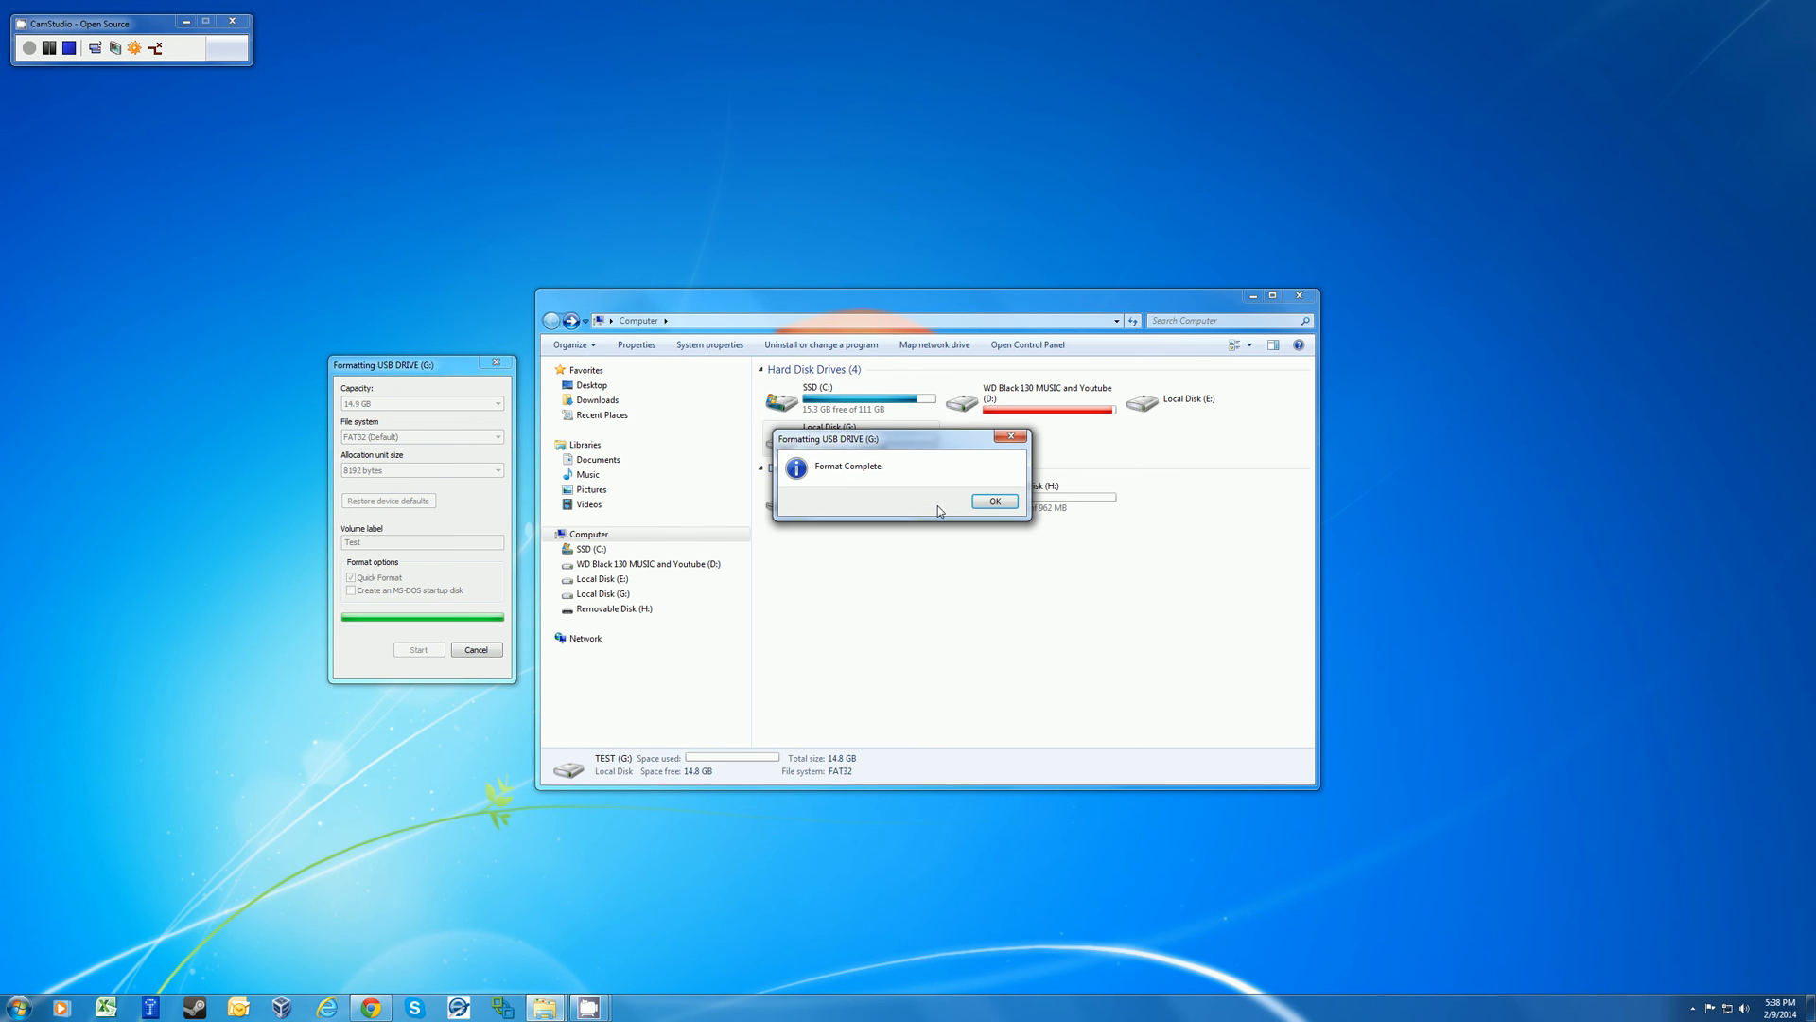
Step: Dismiss Format Complete and open TEST (G:), showing 0 items
left_click(992, 500)
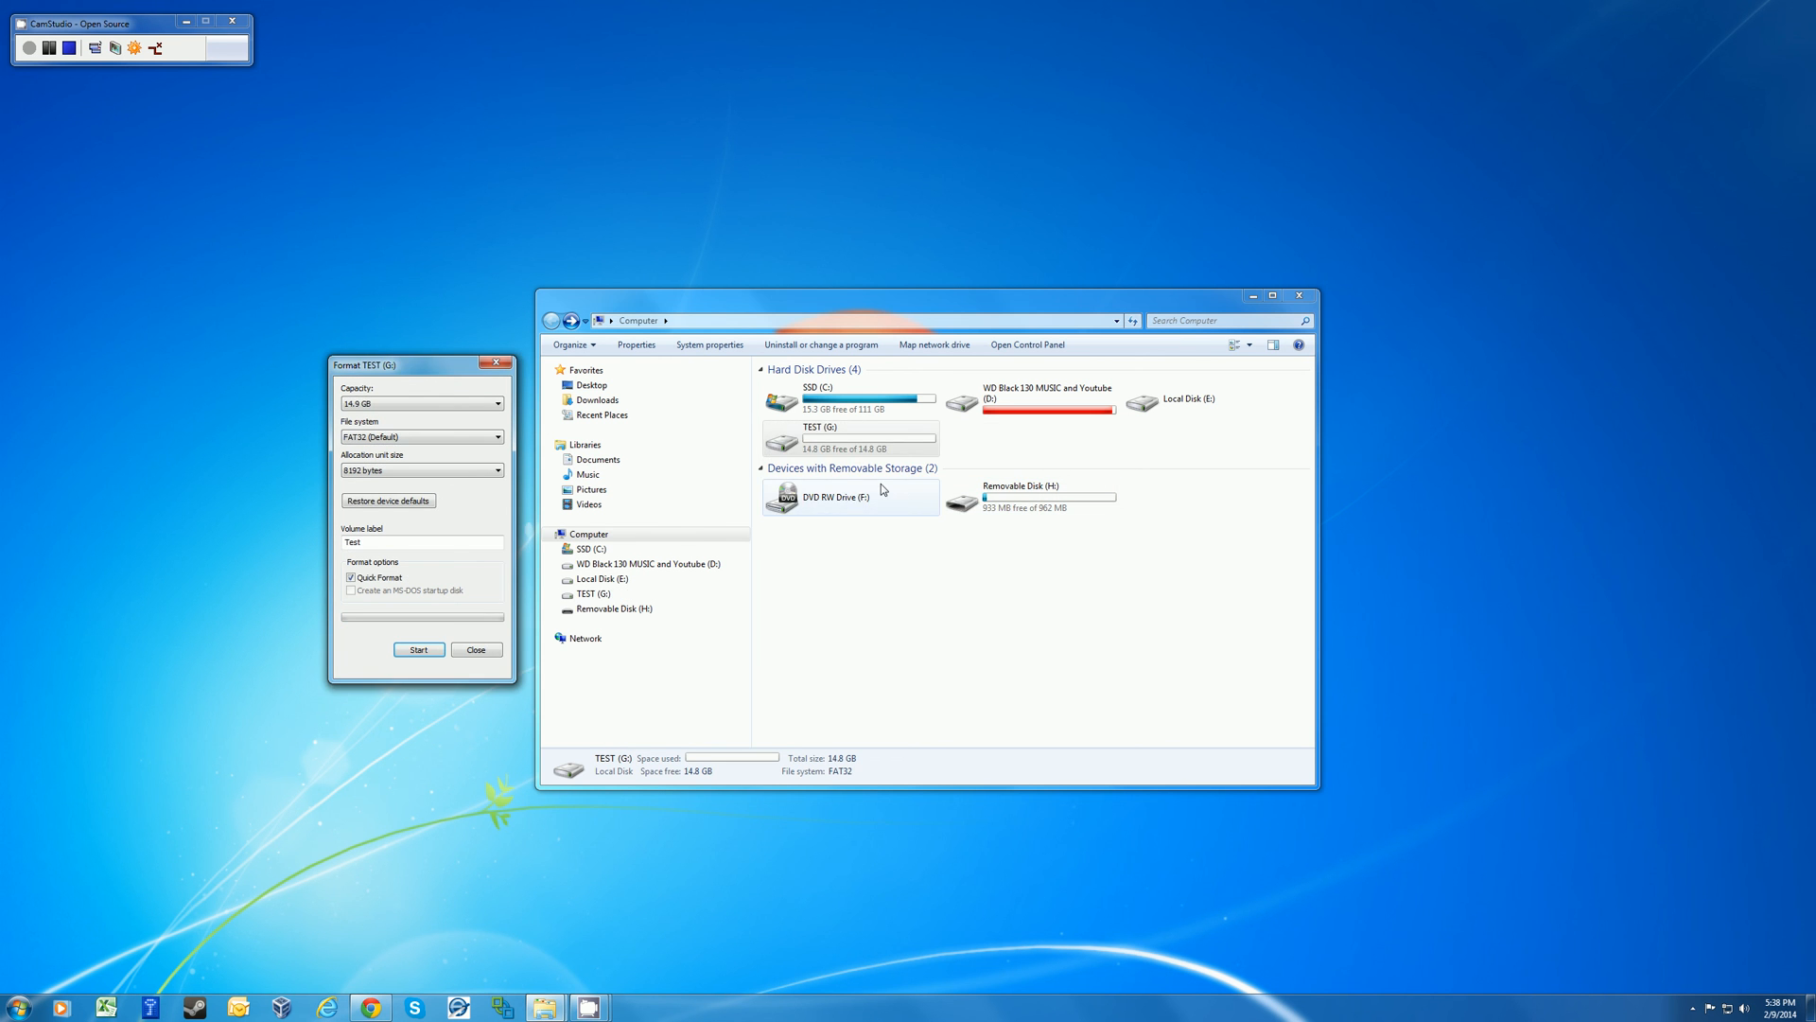
left_click(822, 438)
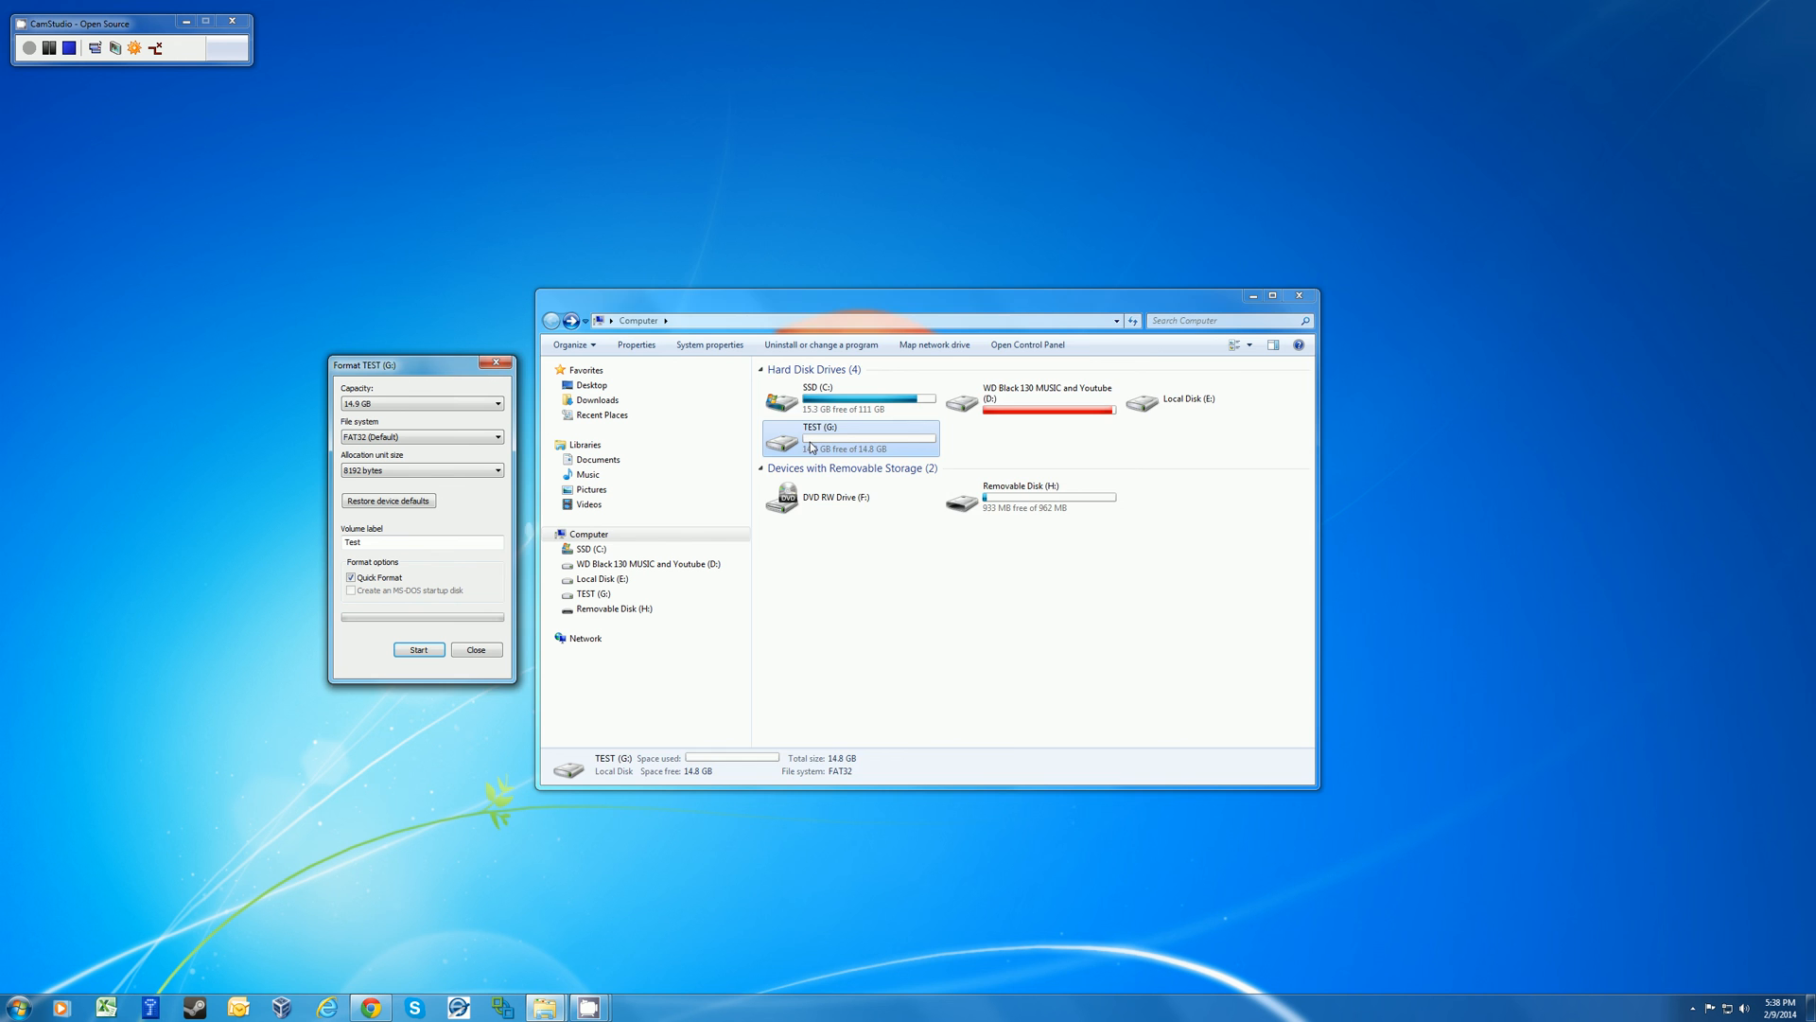
double_click(849, 438)
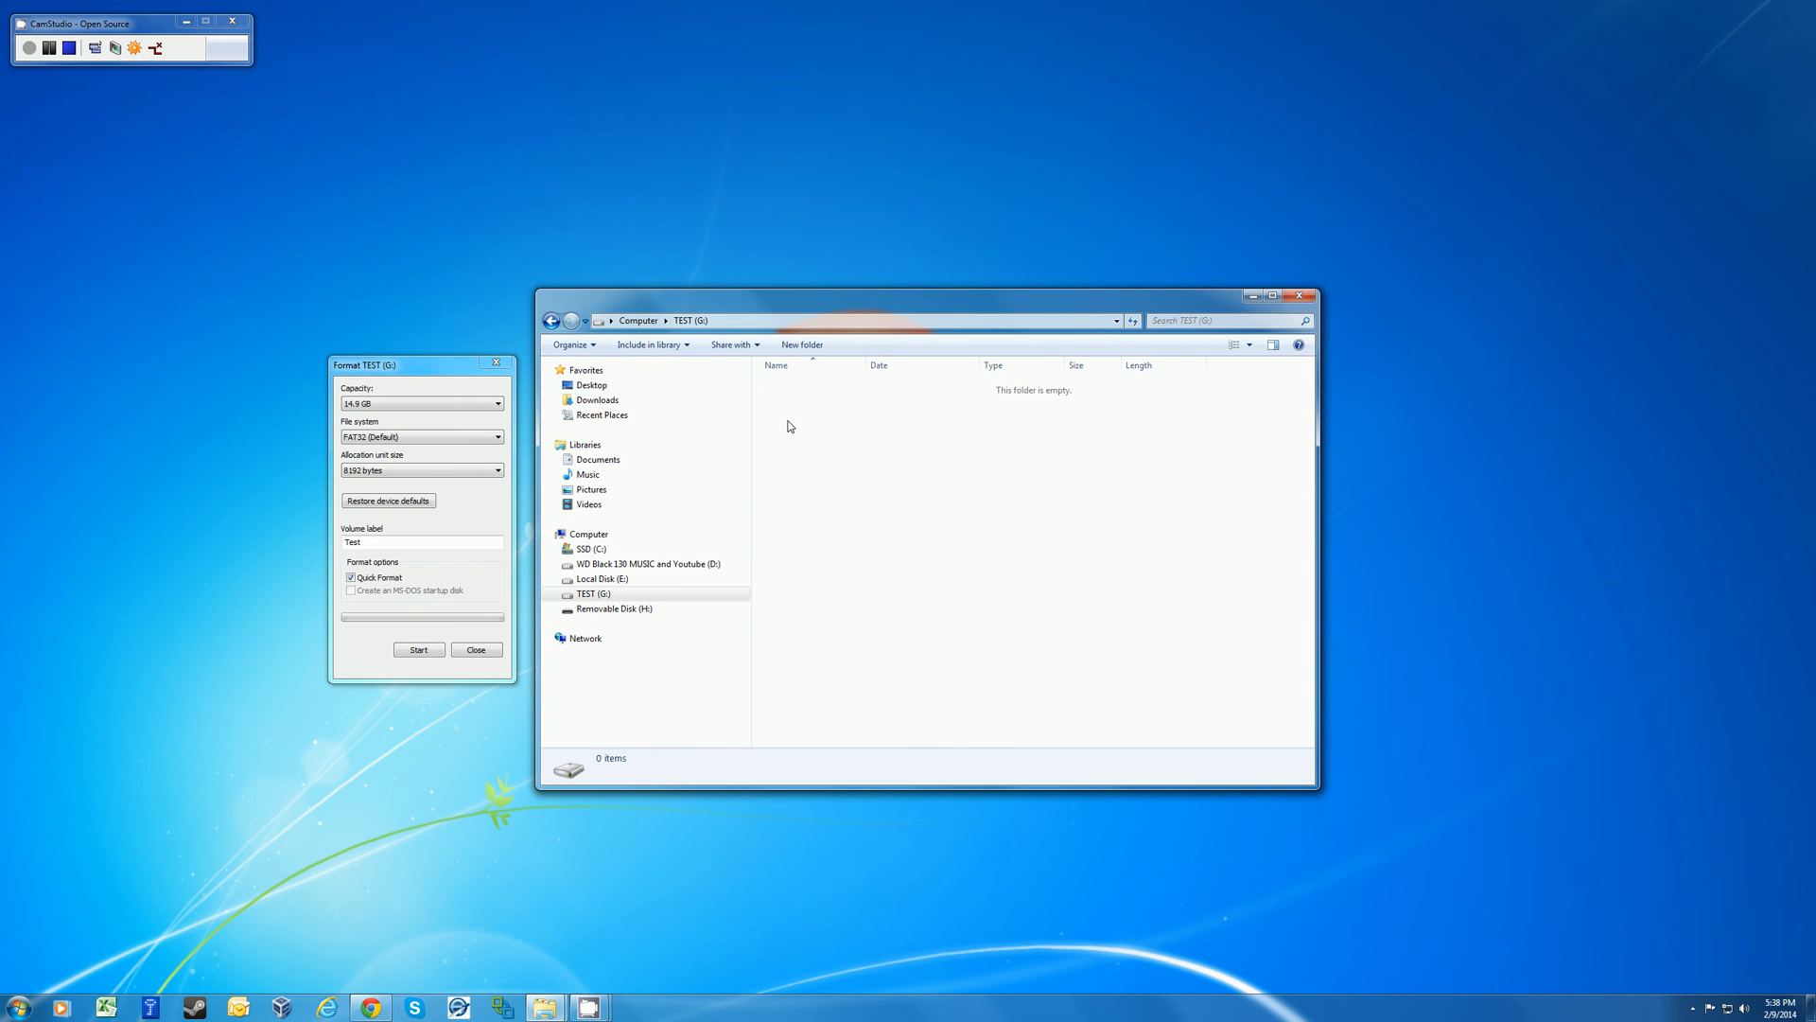